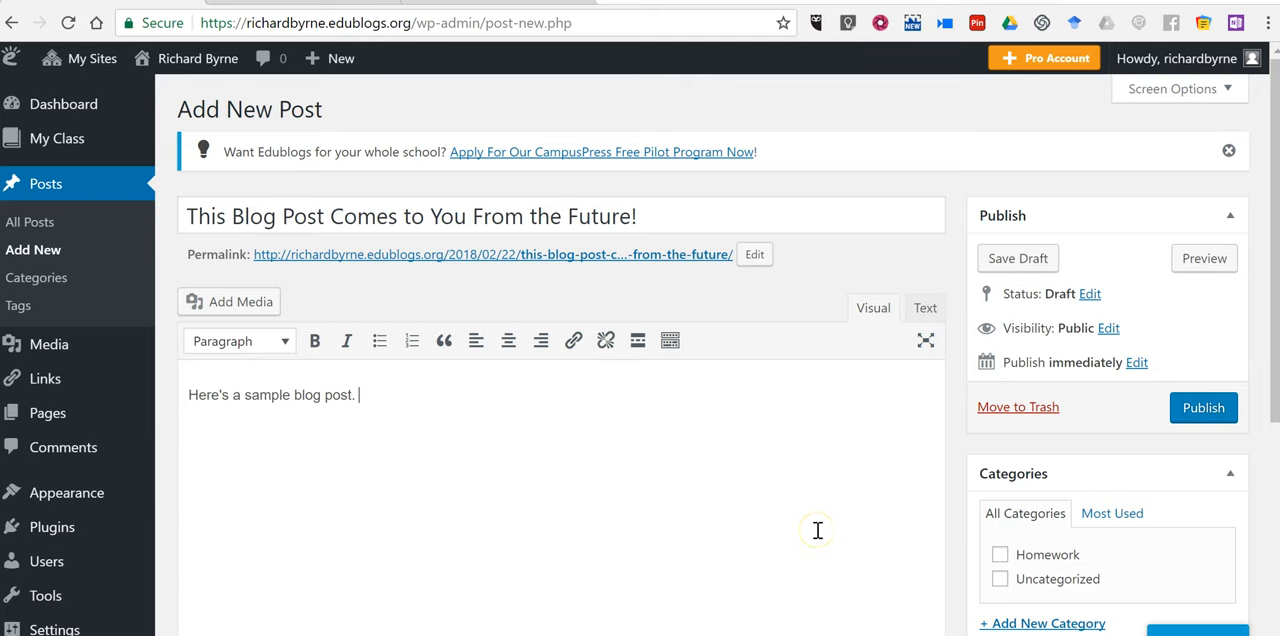
pyautogui.moveTo(340, 202)
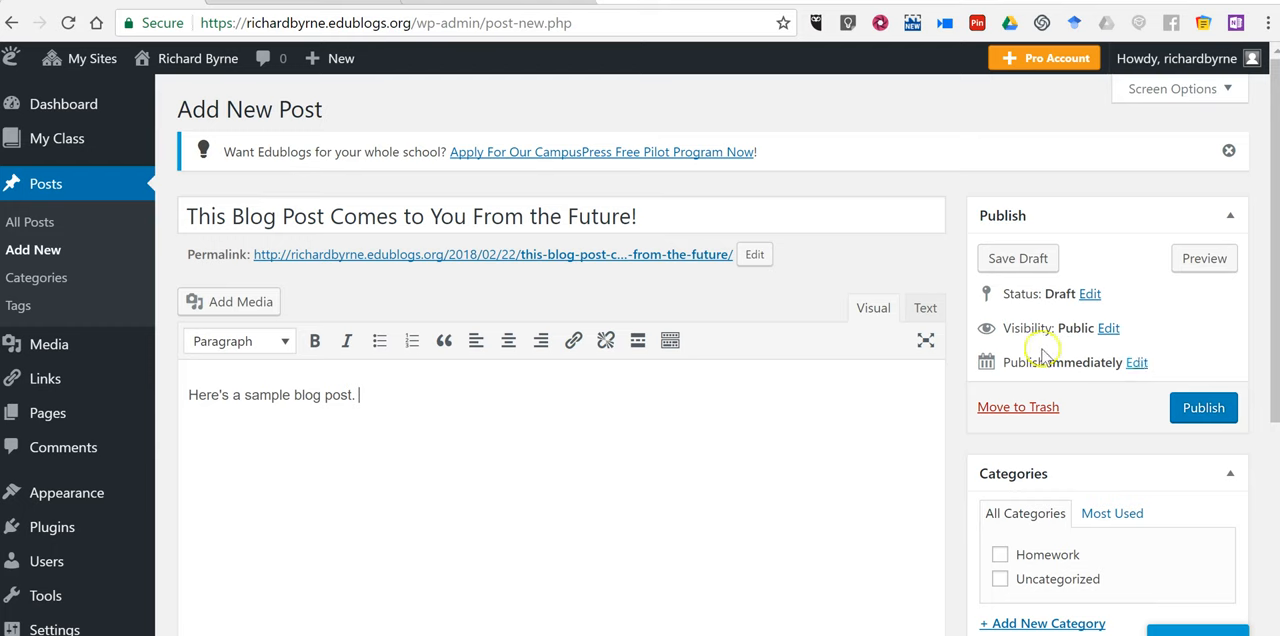
pyautogui.moveTo(136, 120)
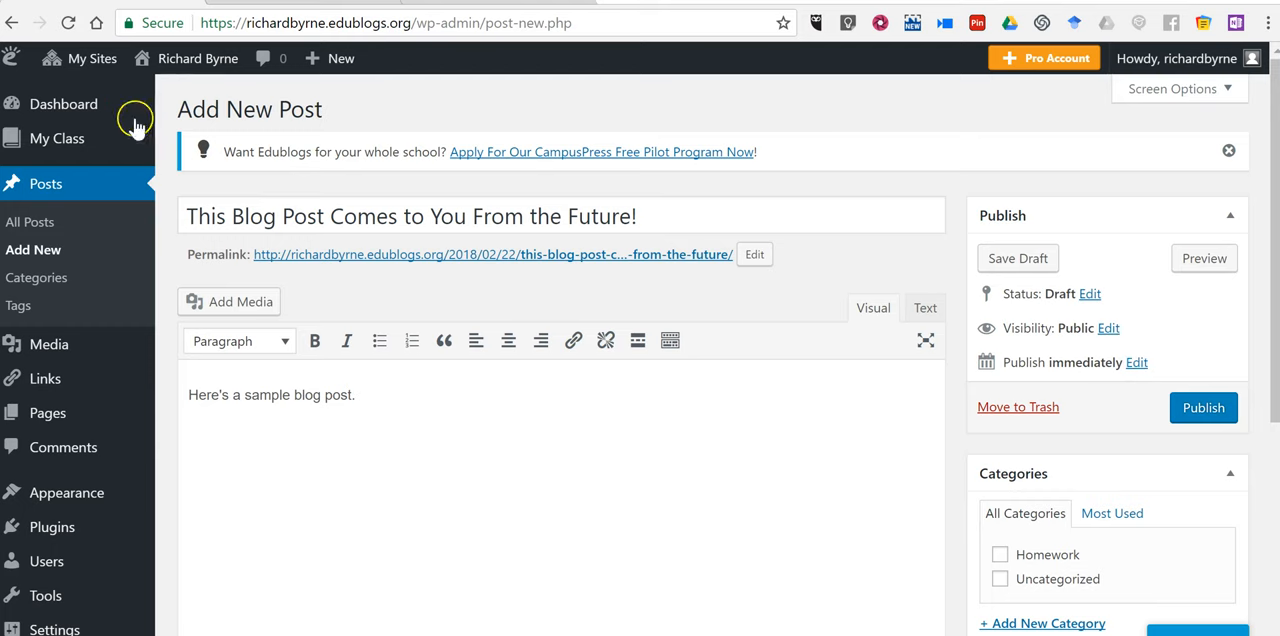
# - Change Publish immediately to Feb 23, 2018 at 08:30 and submit the post with Schedule
pyautogui.click(1136, 362)
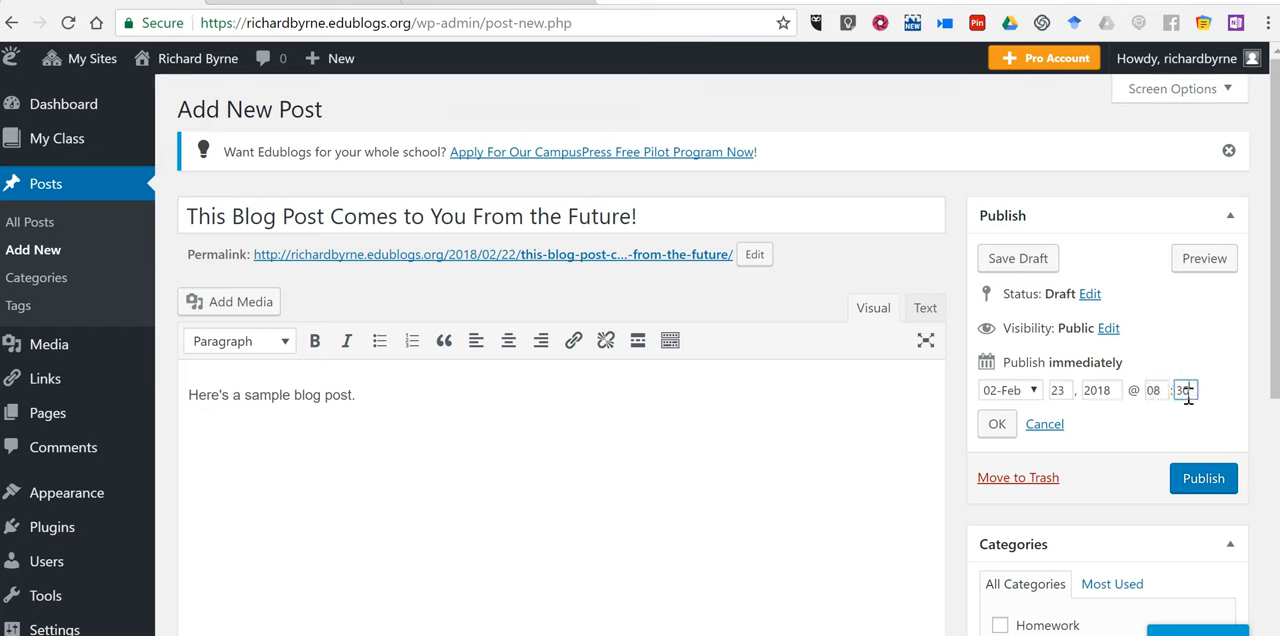
pyautogui.click(996, 424)
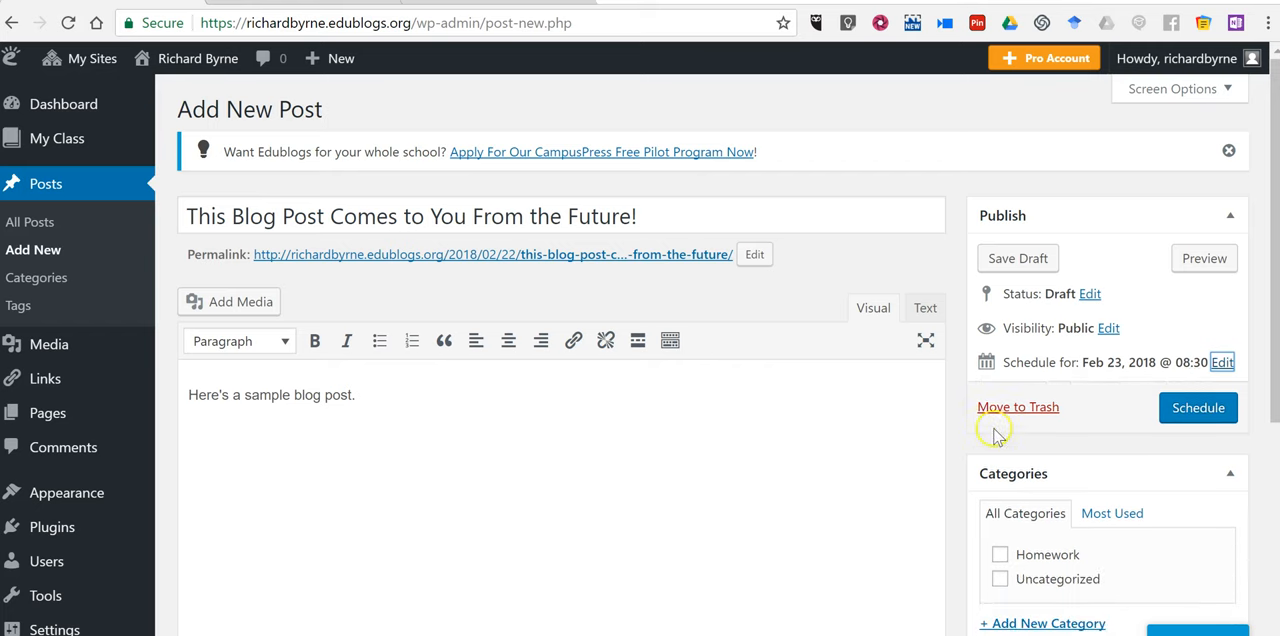
pyautogui.click(1198, 408)
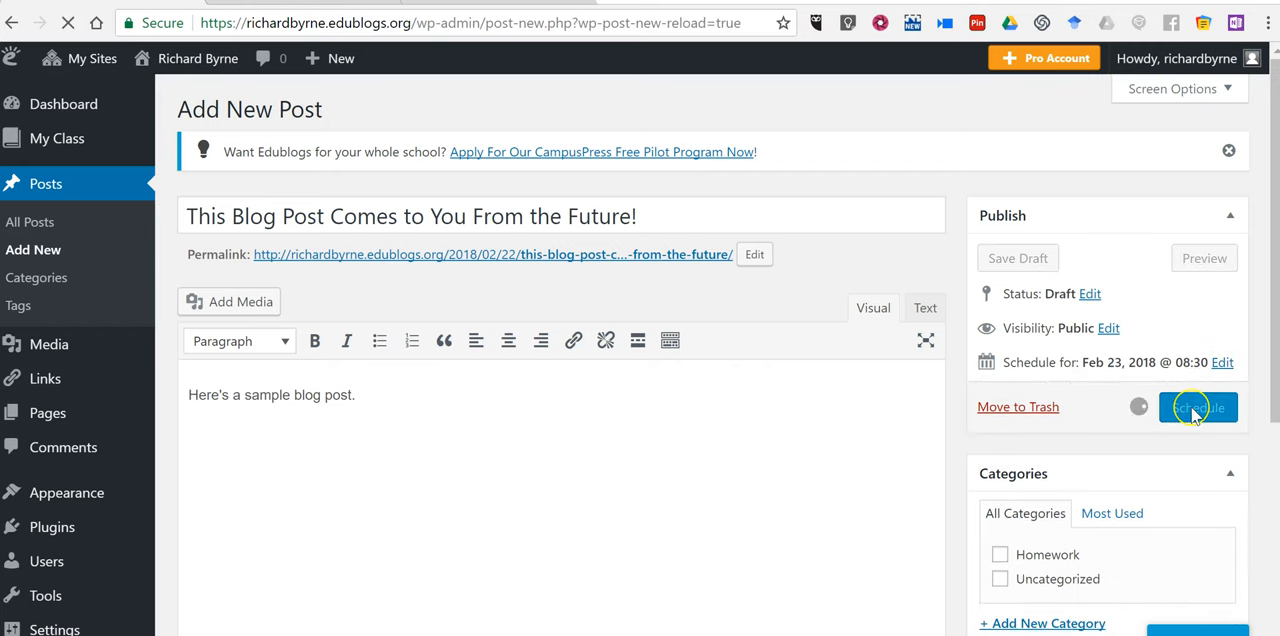
pyautogui.click(1198, 408)
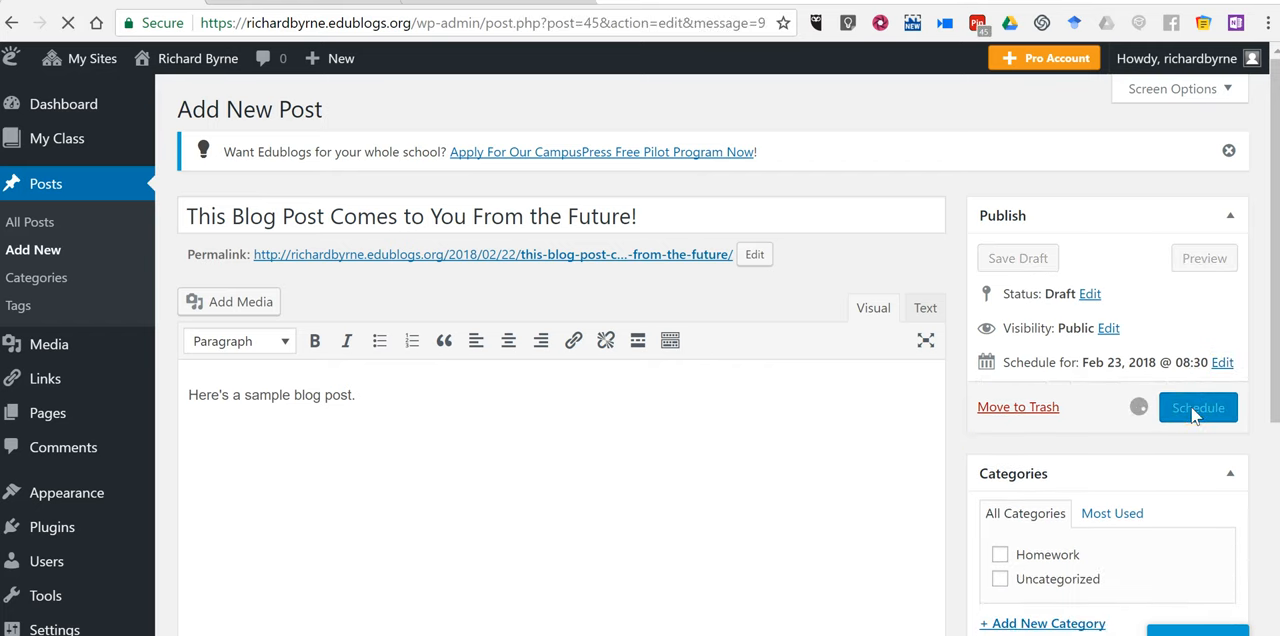
pyautogui.click(1196, 408)
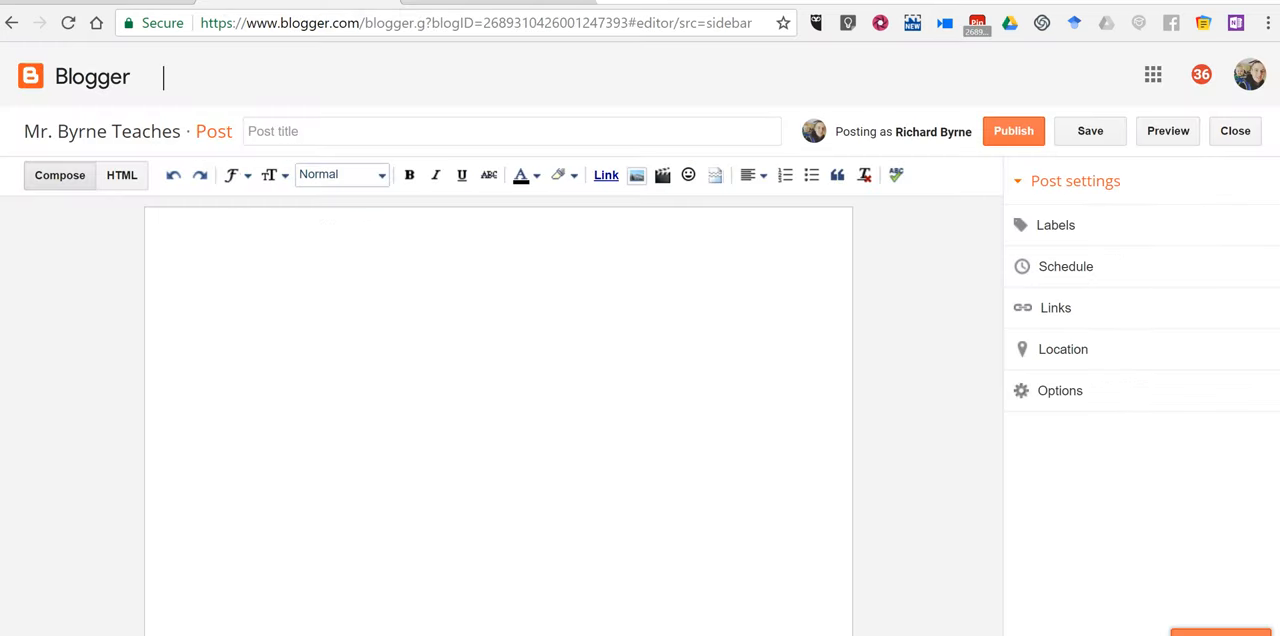
# - Title the post "Friday's Assignments" and start the body with "#1 - Review for midterm"
pyautogui.click(512, 132)
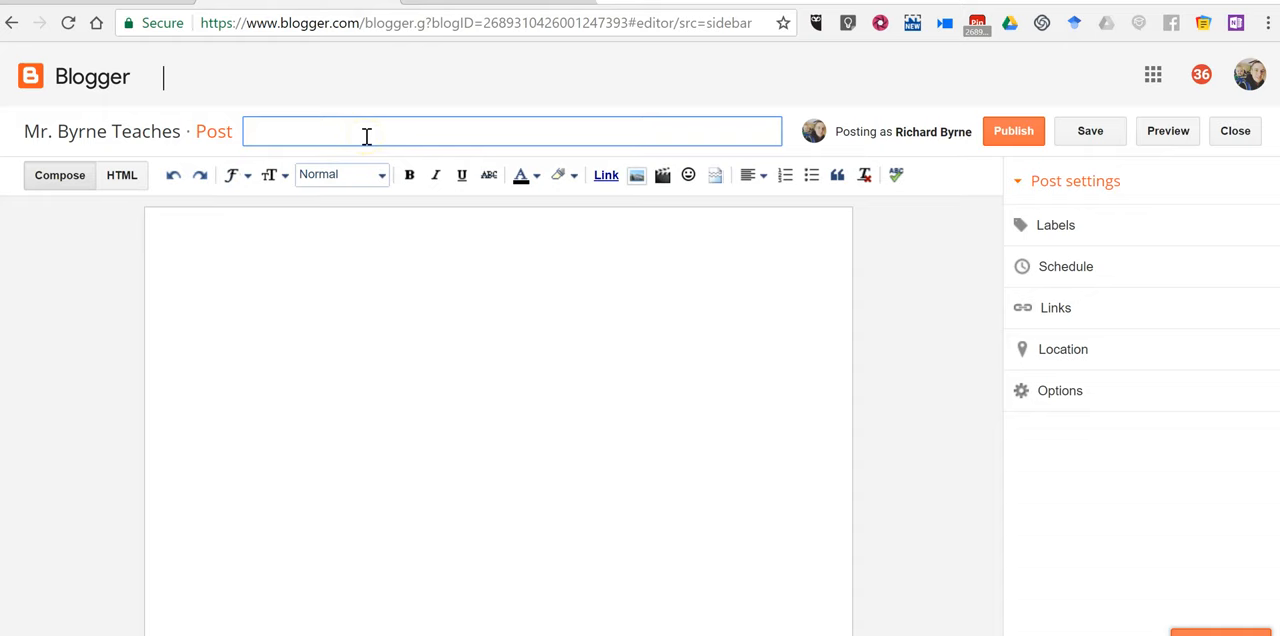
pyautogui.write("Friday's Assi")
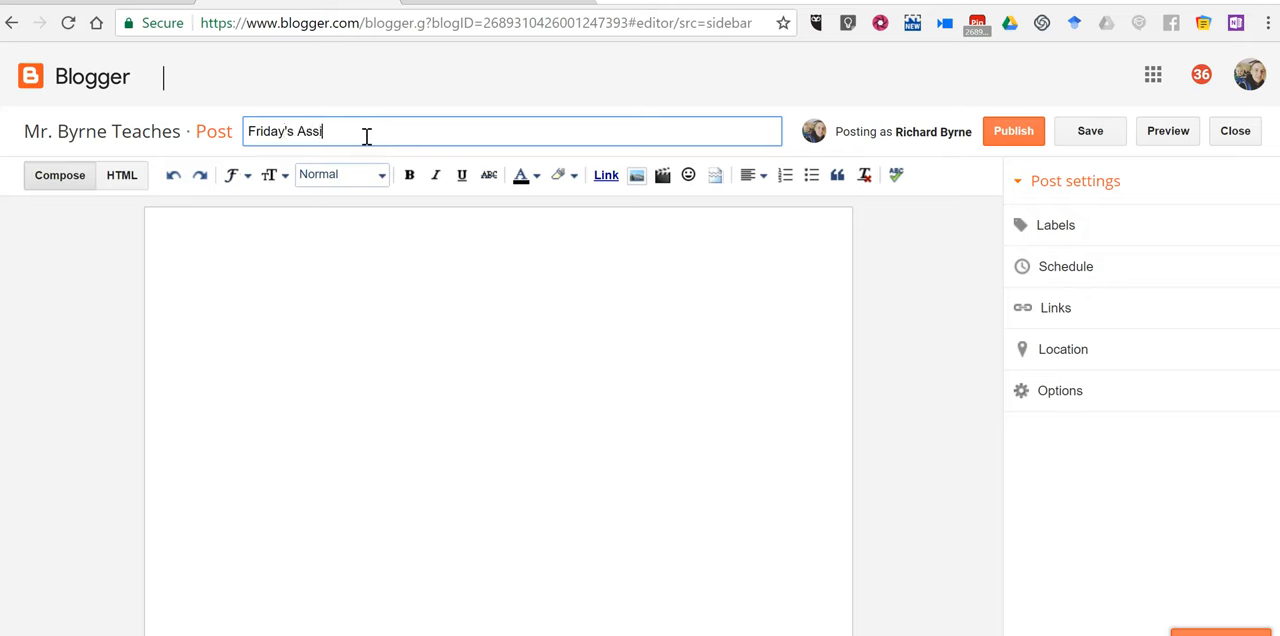
pyautogui.write('gnments')
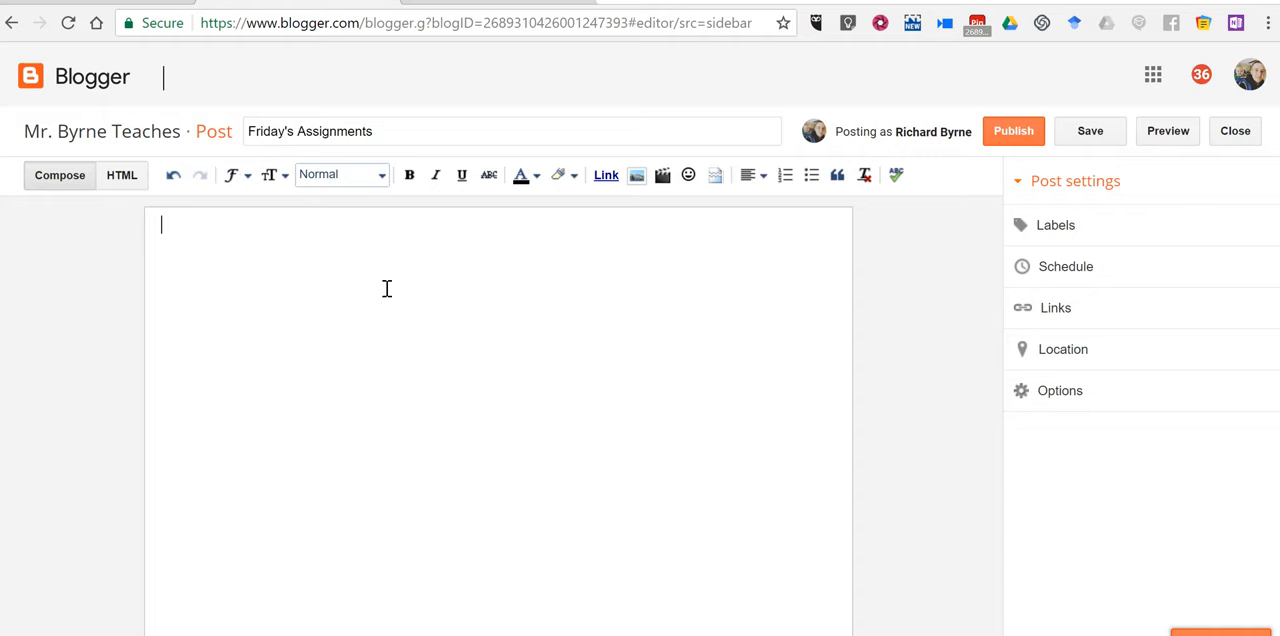
pyautogui.write('#1')
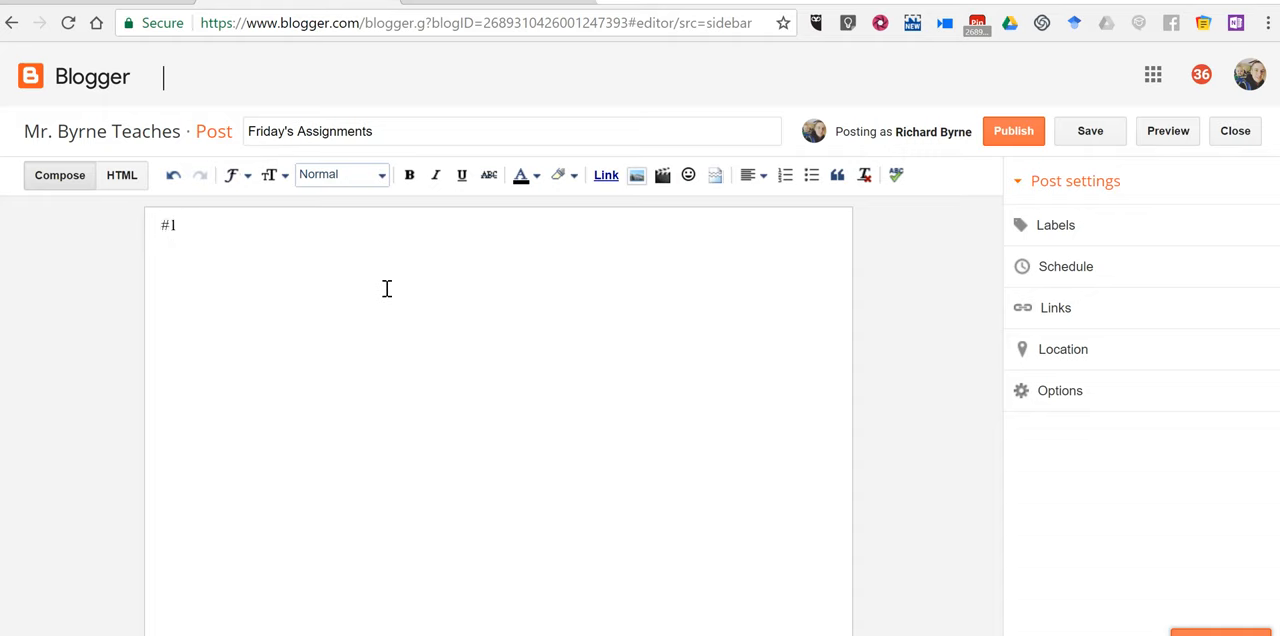
pyautogui.write('- R')
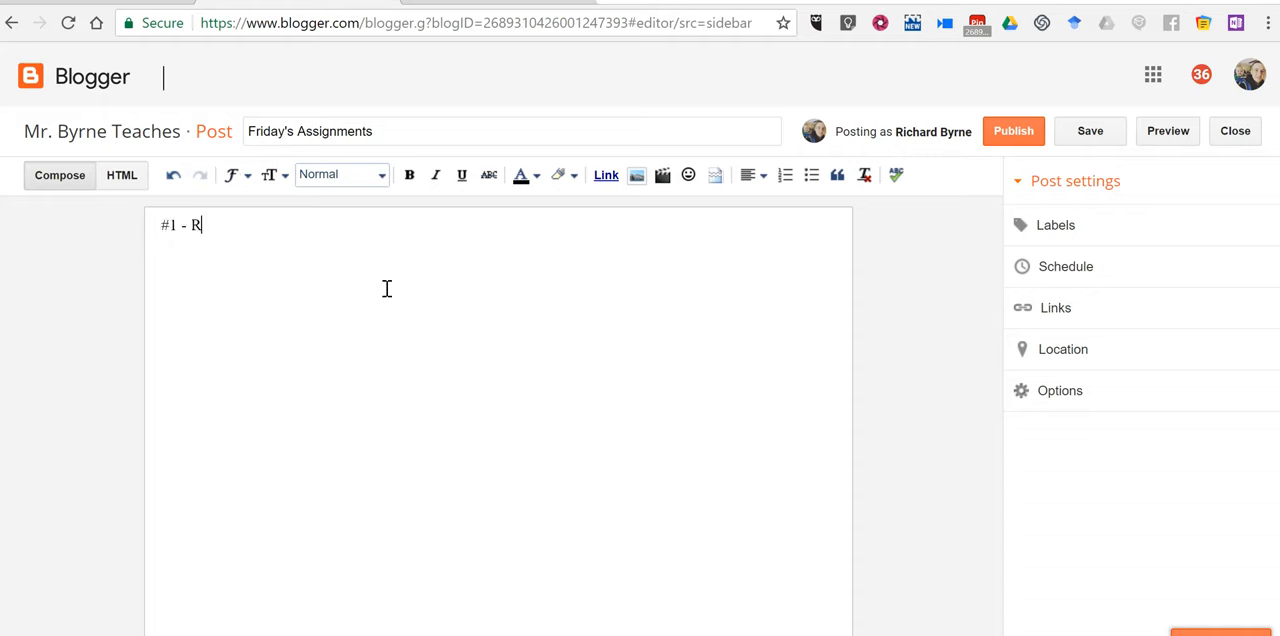
pyautogui.write('eview for')
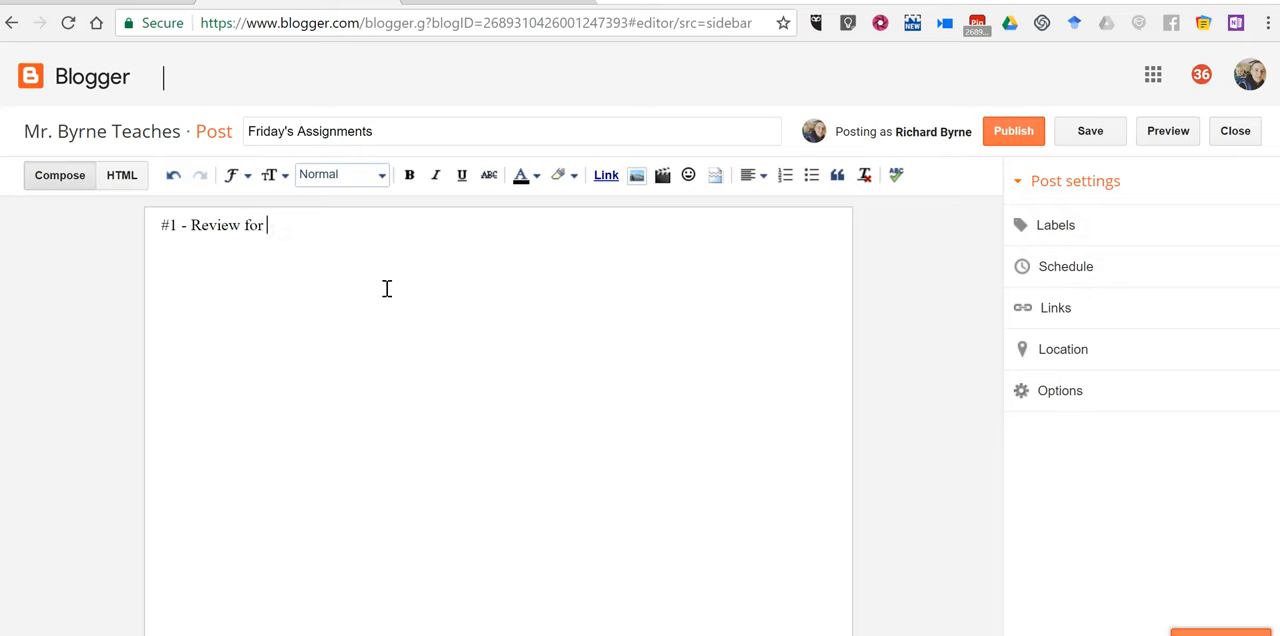
pyautogui.write('midterm')
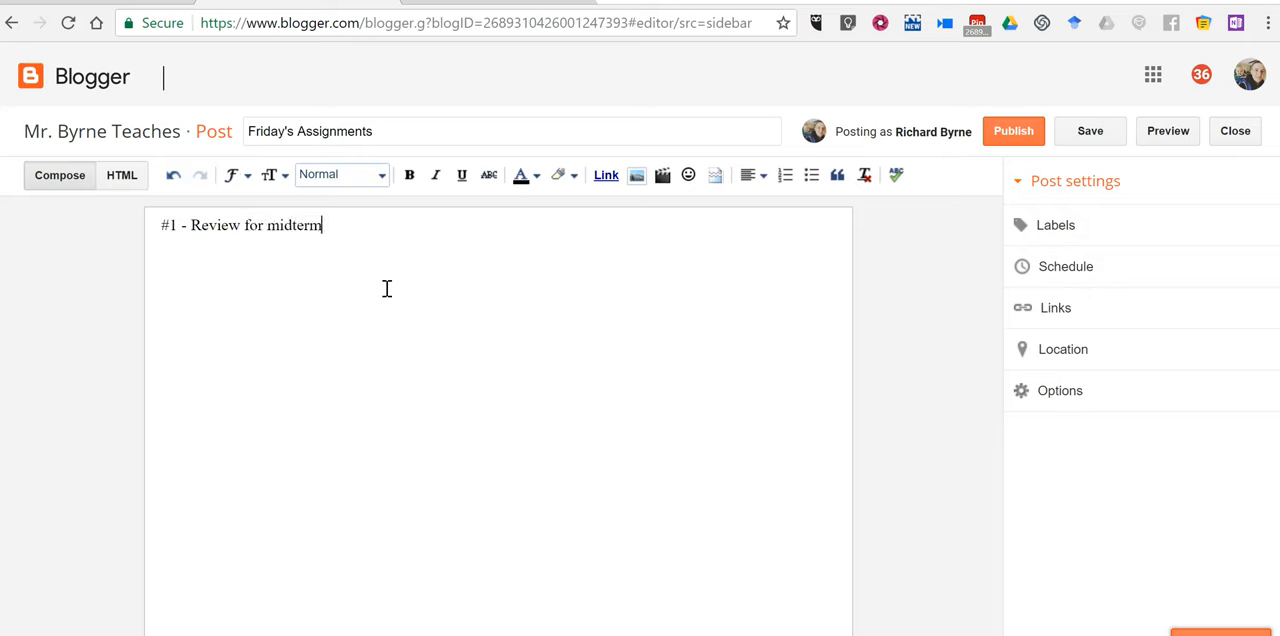
pyautogui.moveTo(1064, 266)
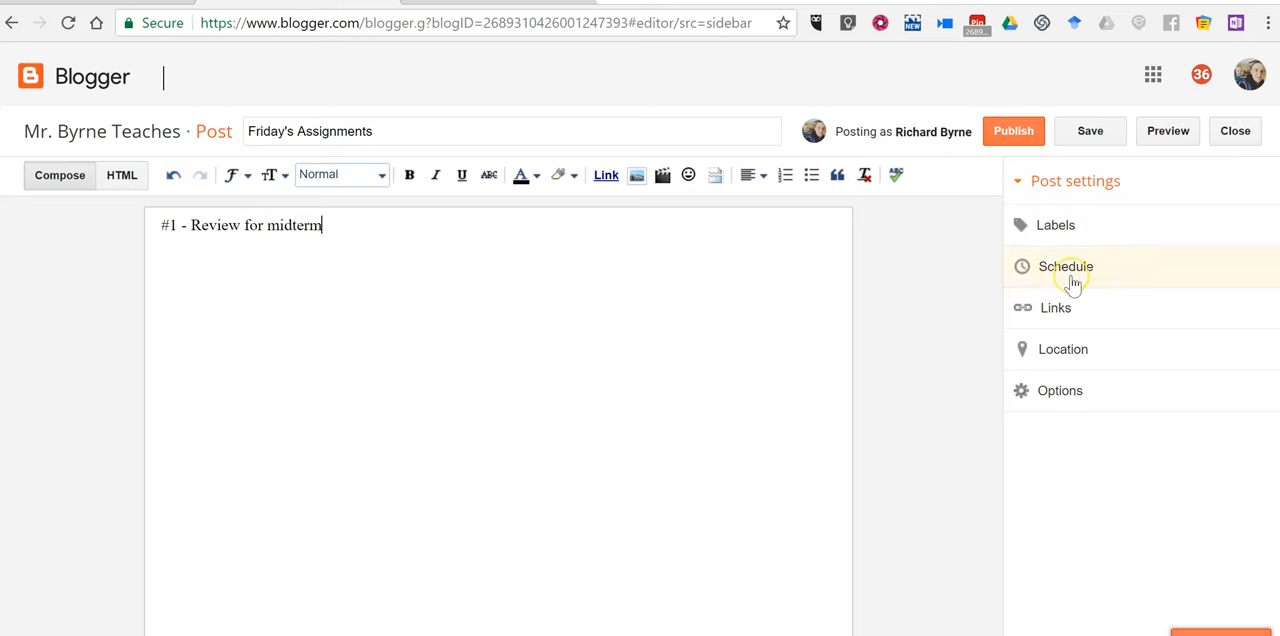
# - Under Post settings, set a specific publish time of Feb 23, 2018 at 7:30 AM and save the post
pyautogui.click(1064, 266)
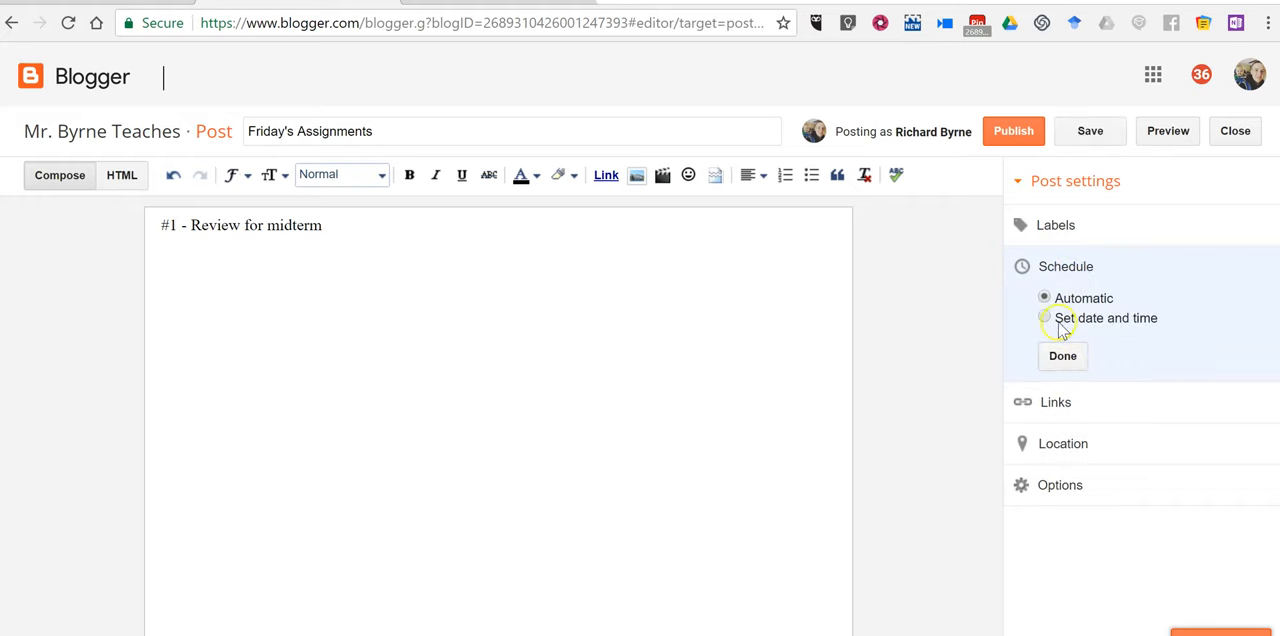
pyautogui.click(1044, 318)
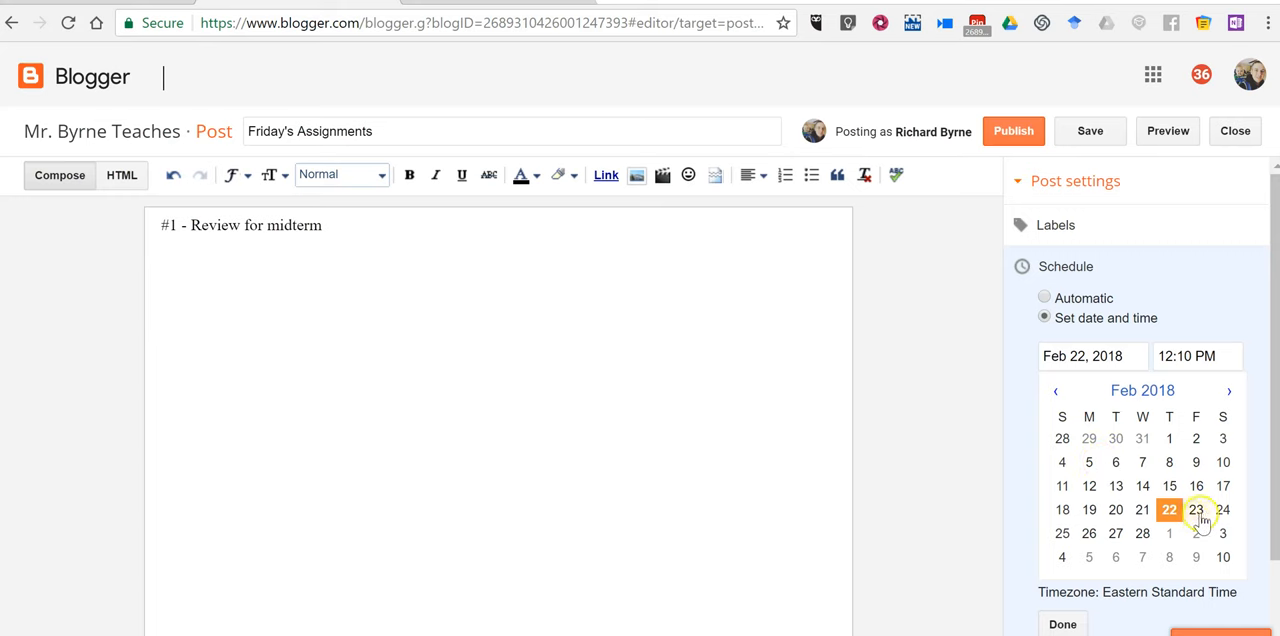
pyautogui.click(1196, 510)
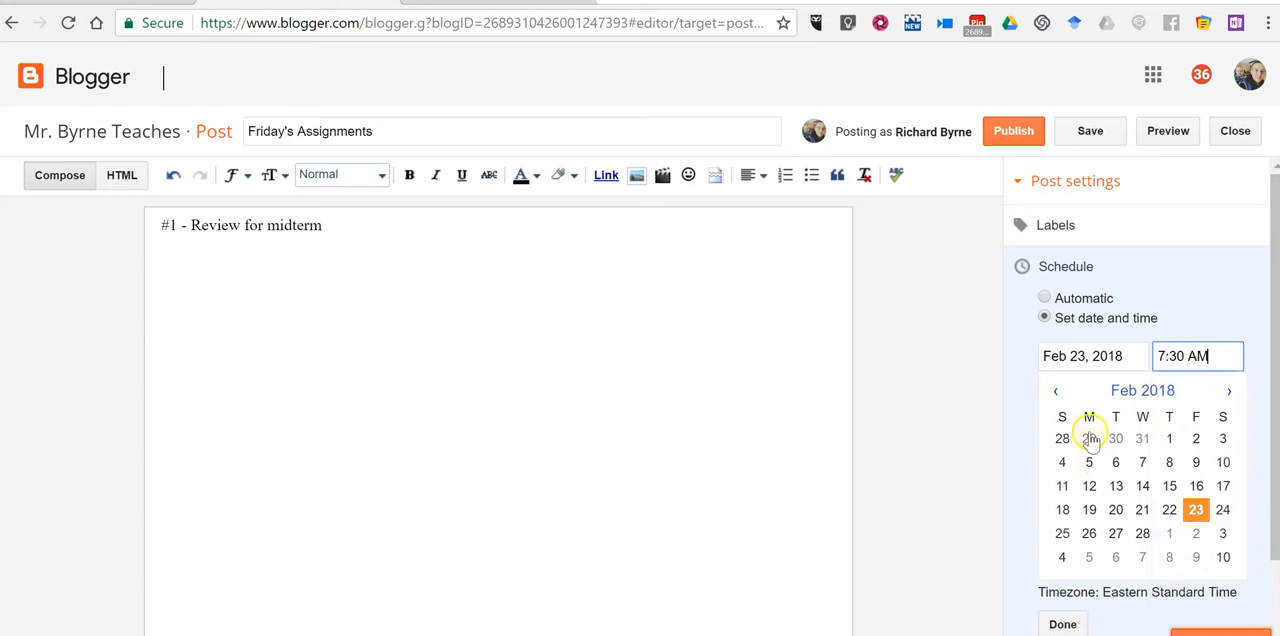
pyautogui.click(1062, 624)
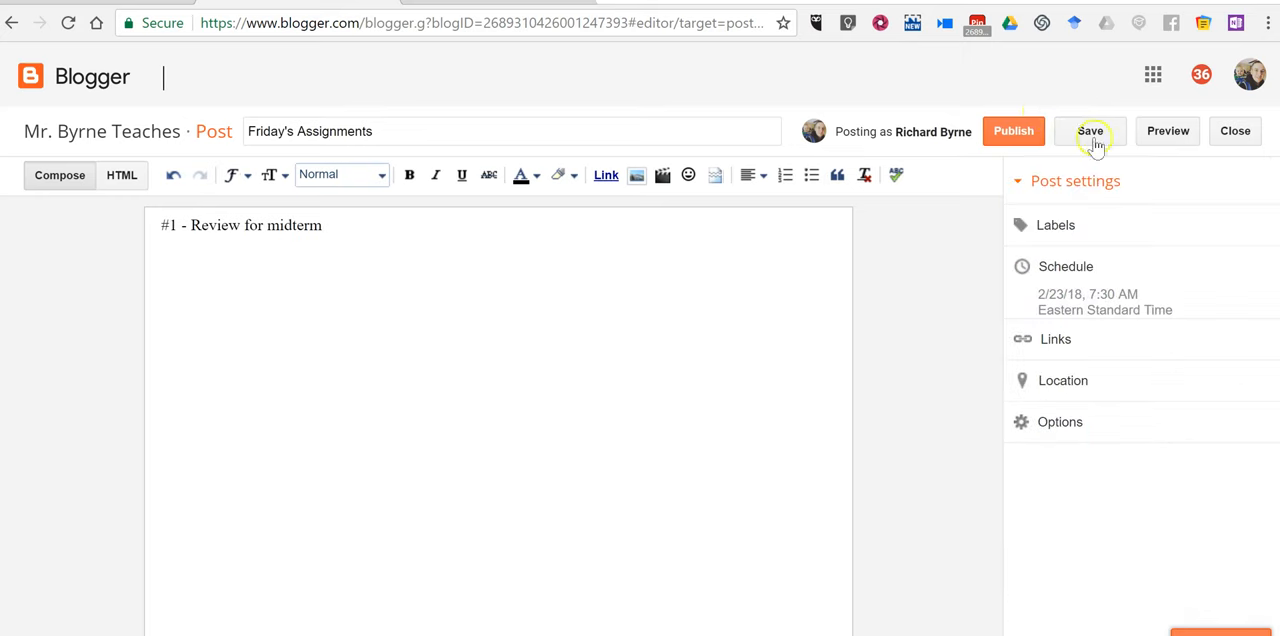
pyautogui.click(1088, 132)
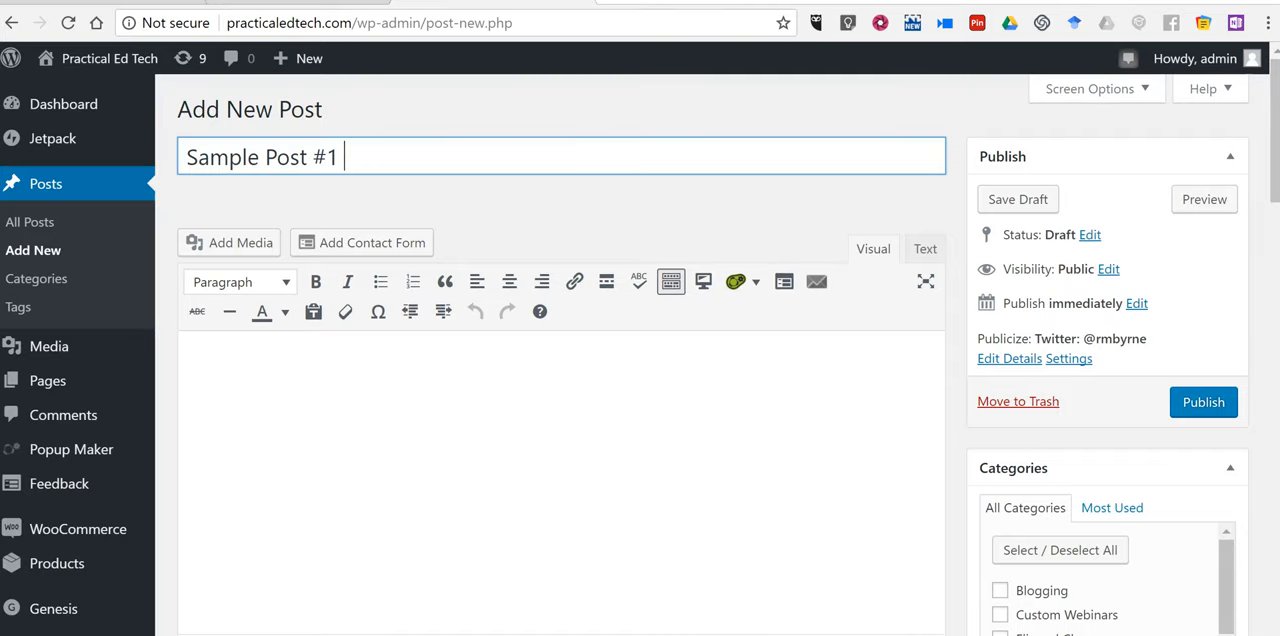
pyautogui.moveTo(416, 144)
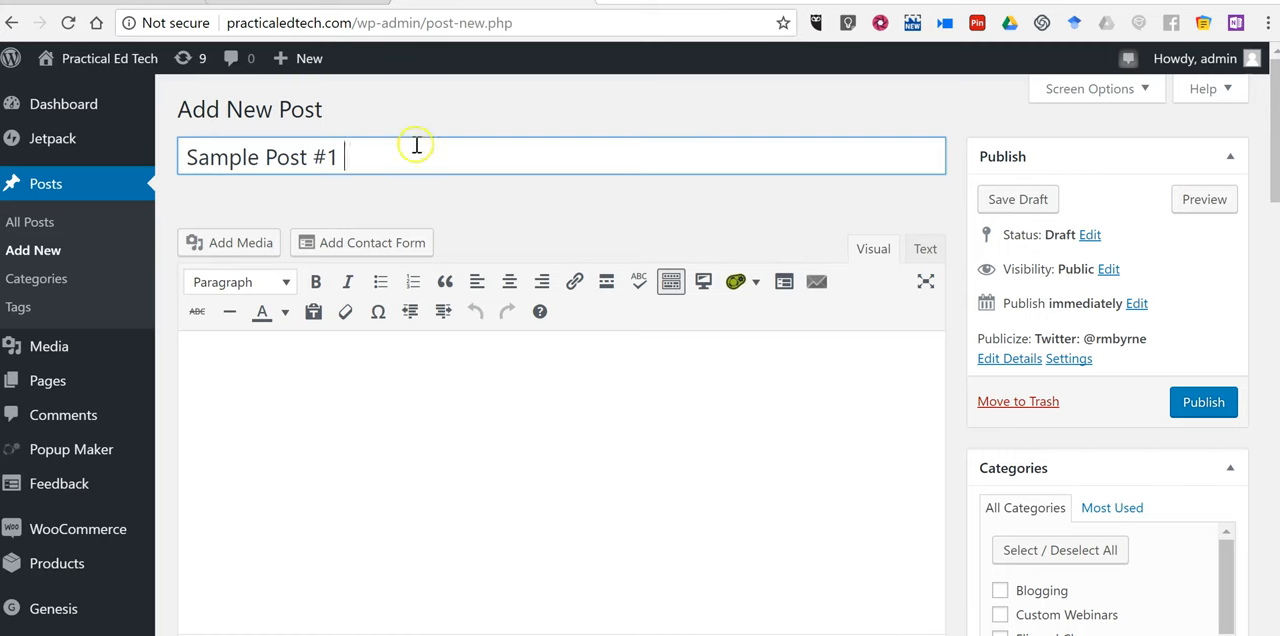
pyautogui.moveTo(508, 370)
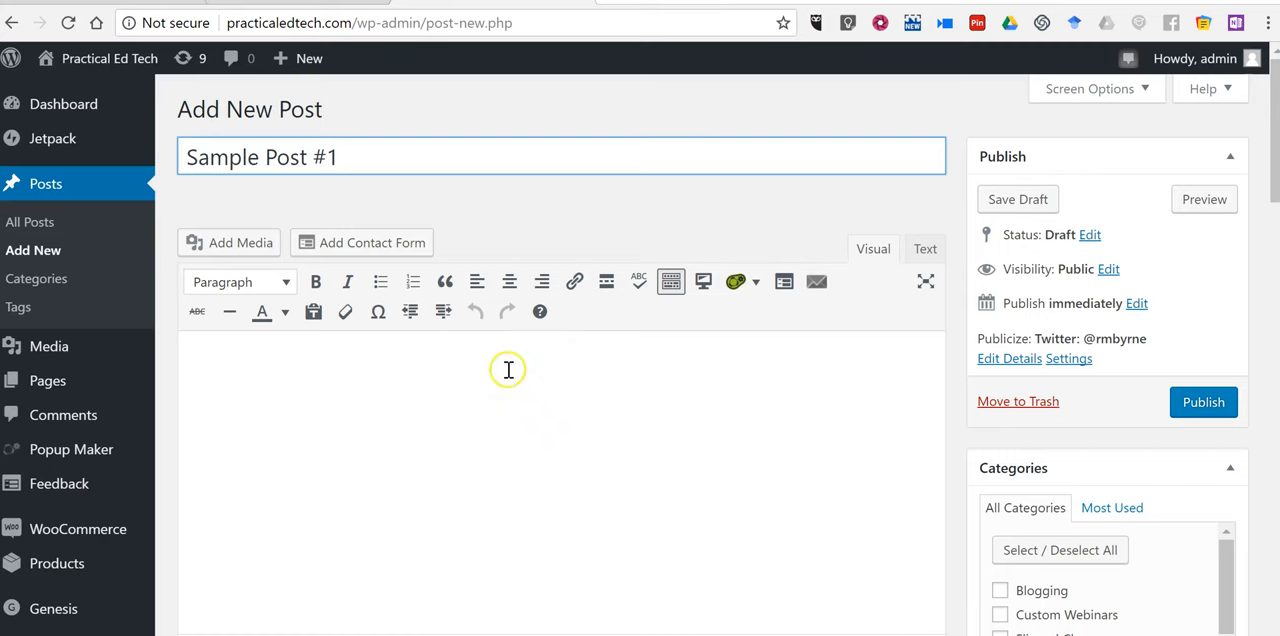
pyautogui.moveTo(456, 444)
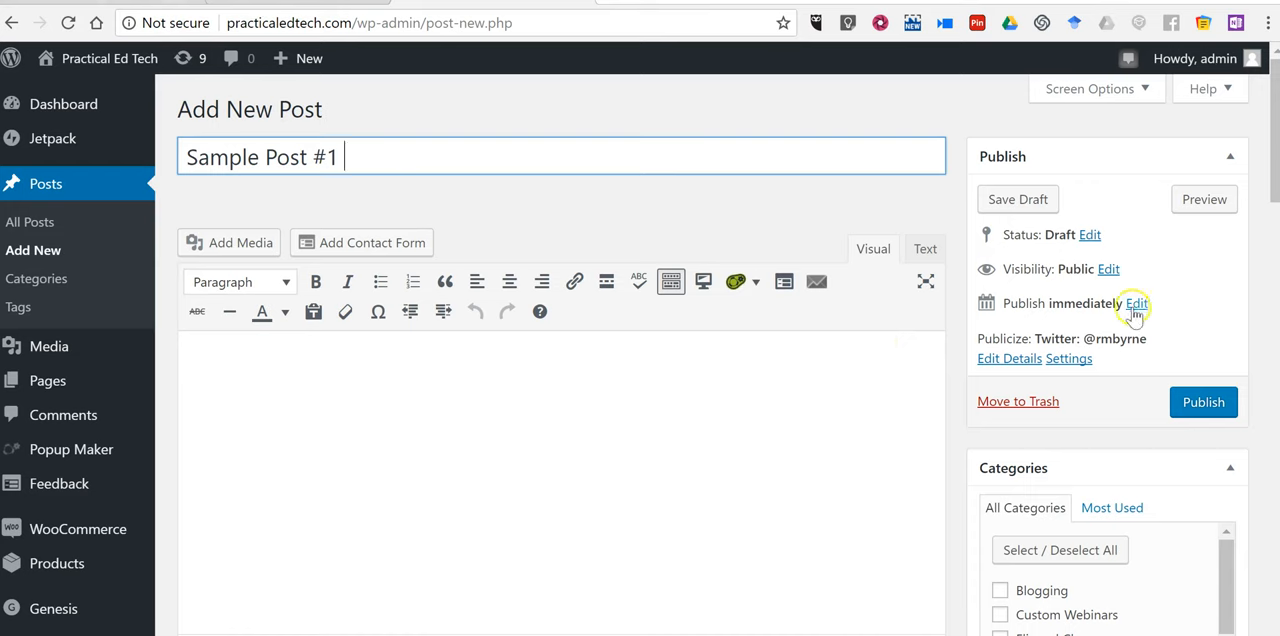
# - Edit Publish immediately so the post goes out on day 23 at hour 06
pyautogui.click(1136, 304)
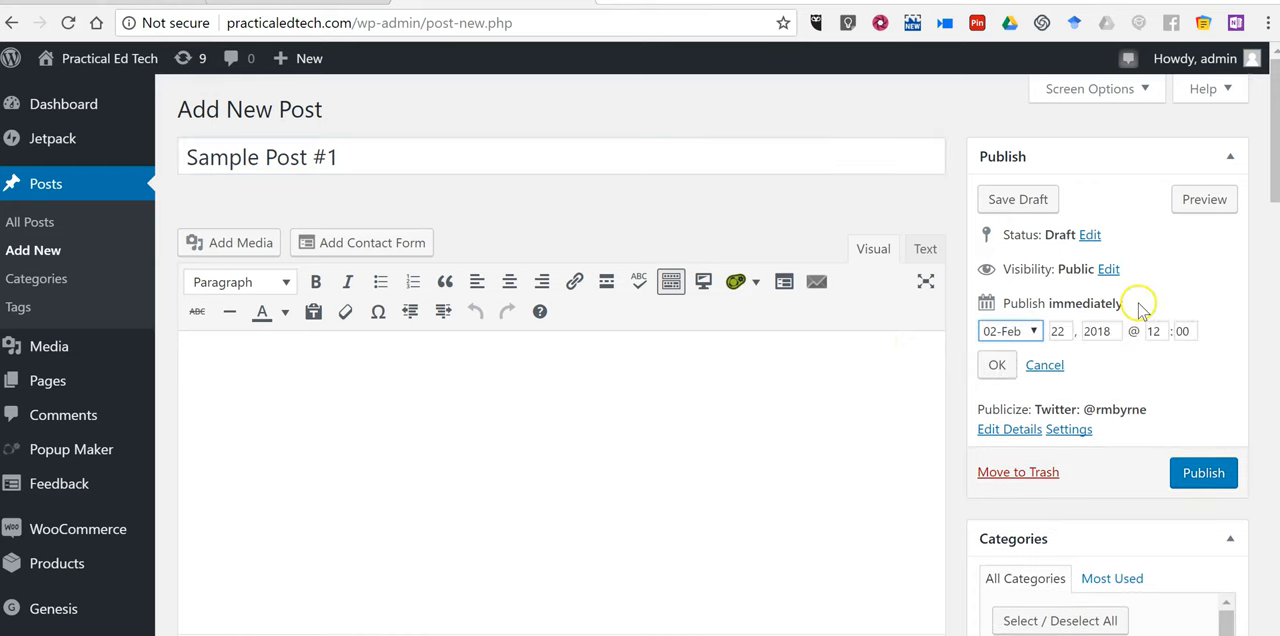
pyautogui.tripleClick(1084, 332)
pyautogui.write('6')
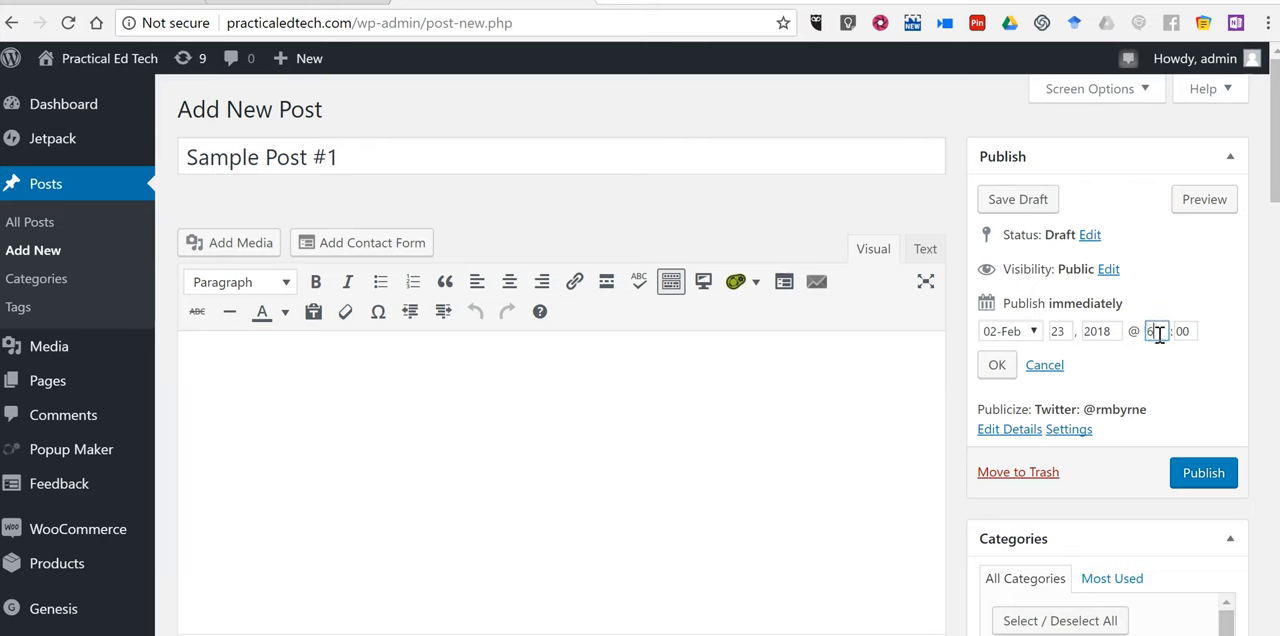
pyautogui.click(996, 364)
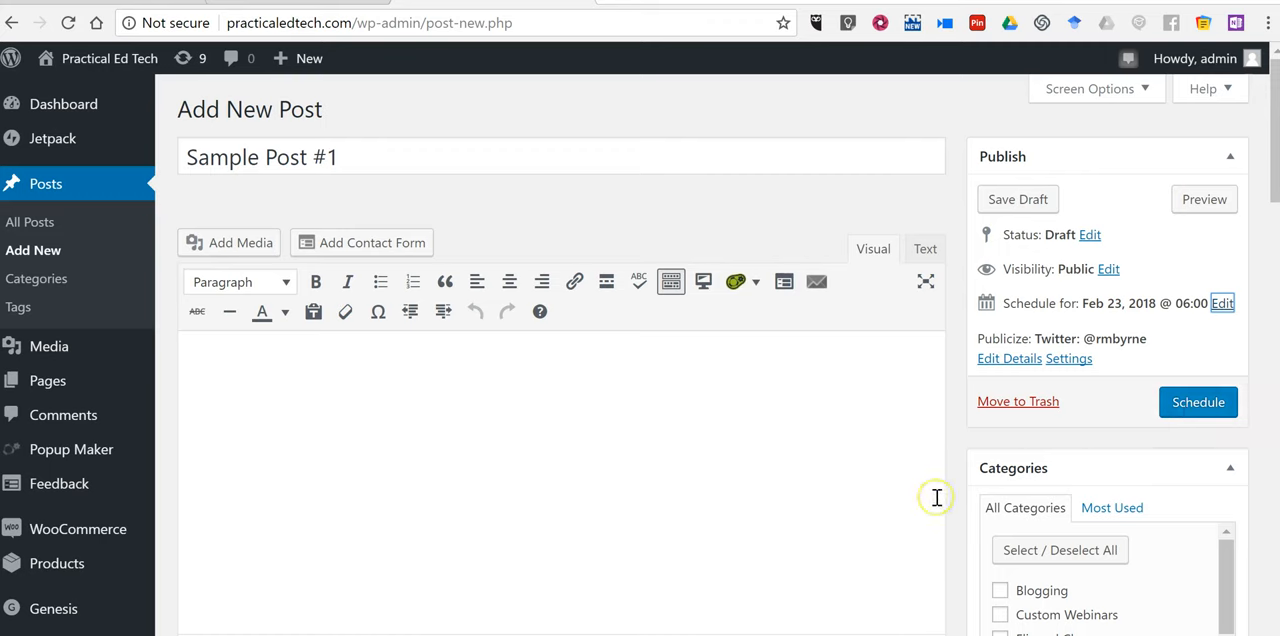
pyautogui.moveTo(936, 496)
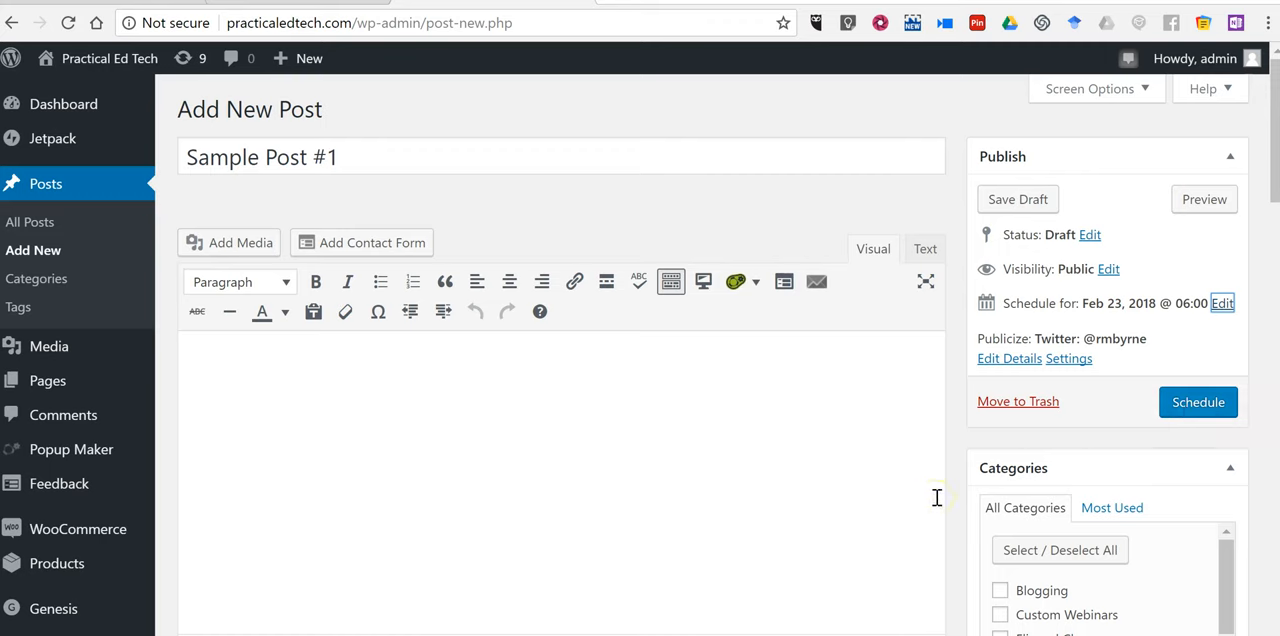
pyautogui.moveTo(874, 392)
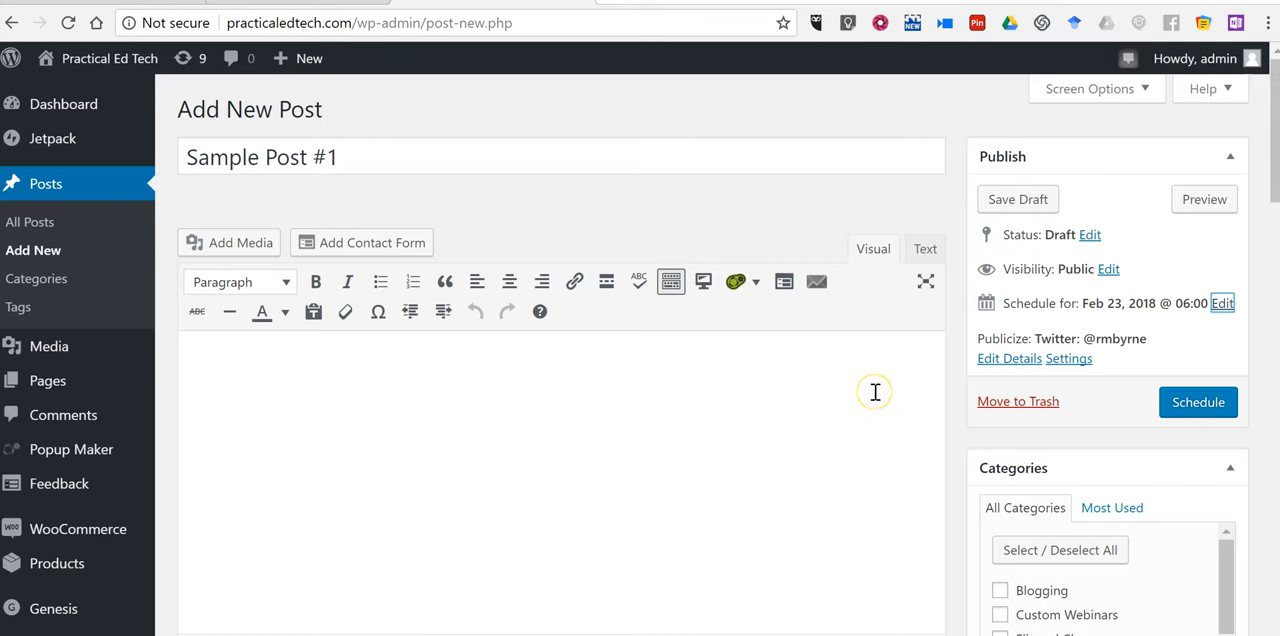